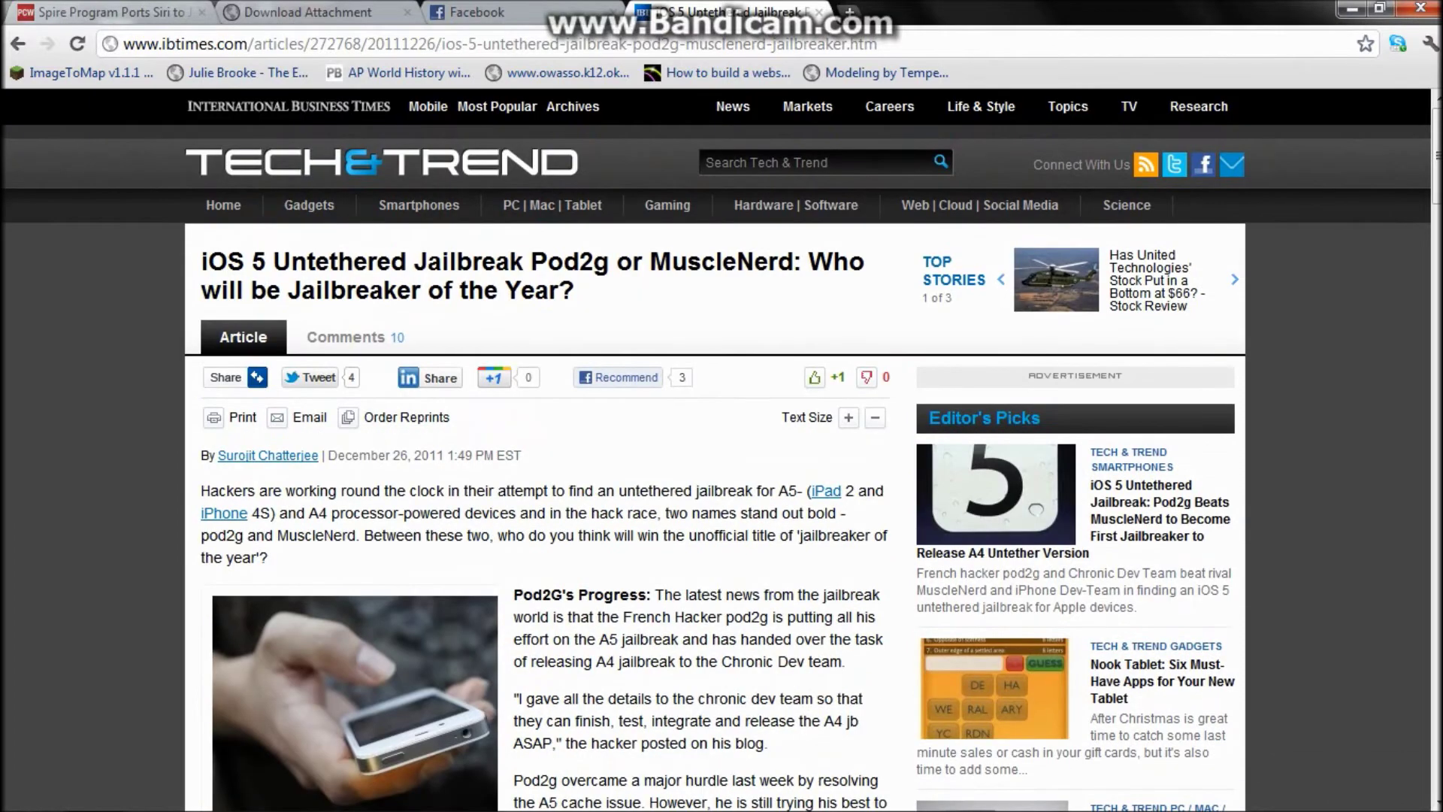
Download redsn0w_win_0.9.10b1.zip from the Download Attachment page in Chrome
drag(201, 262, 308, 261)
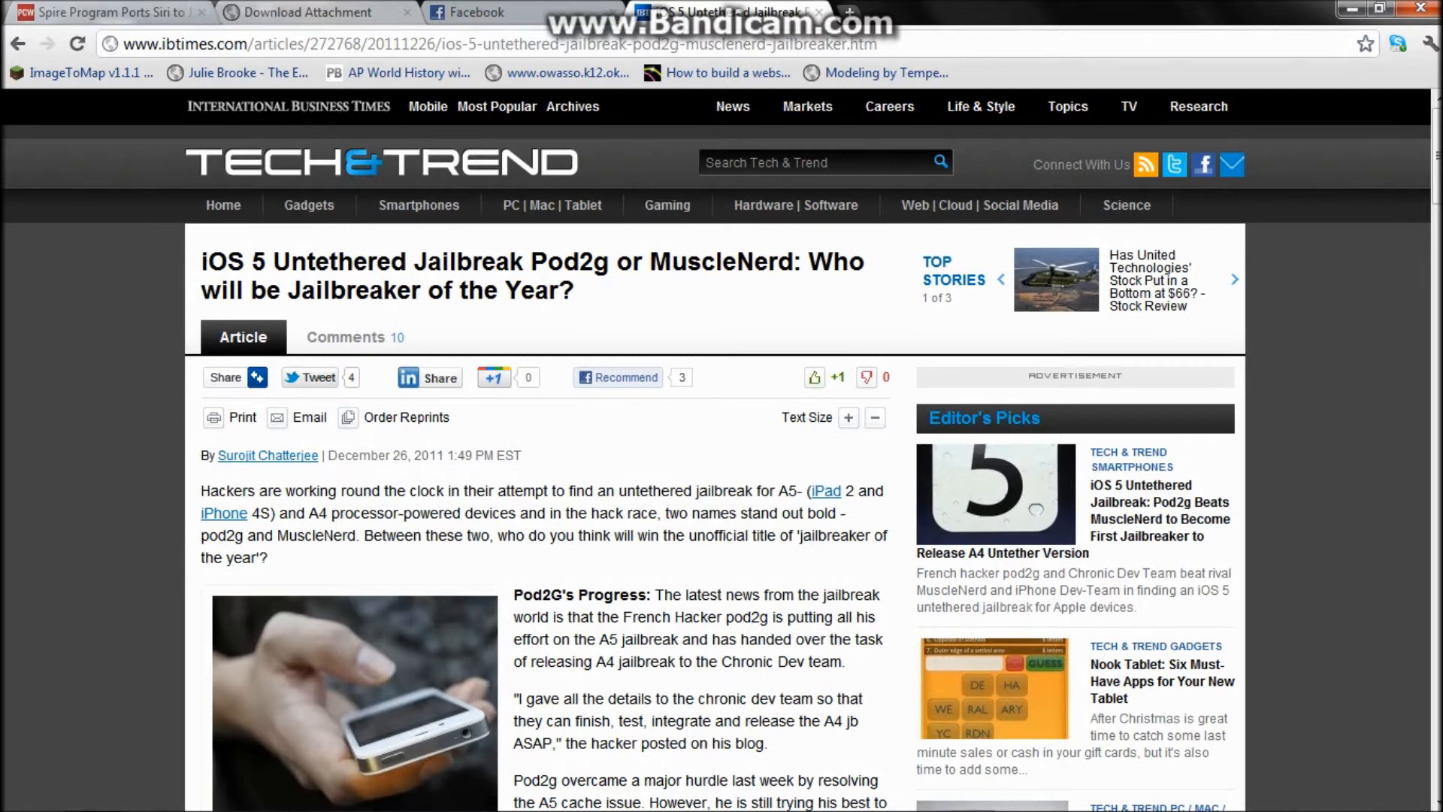
click(314, 13)
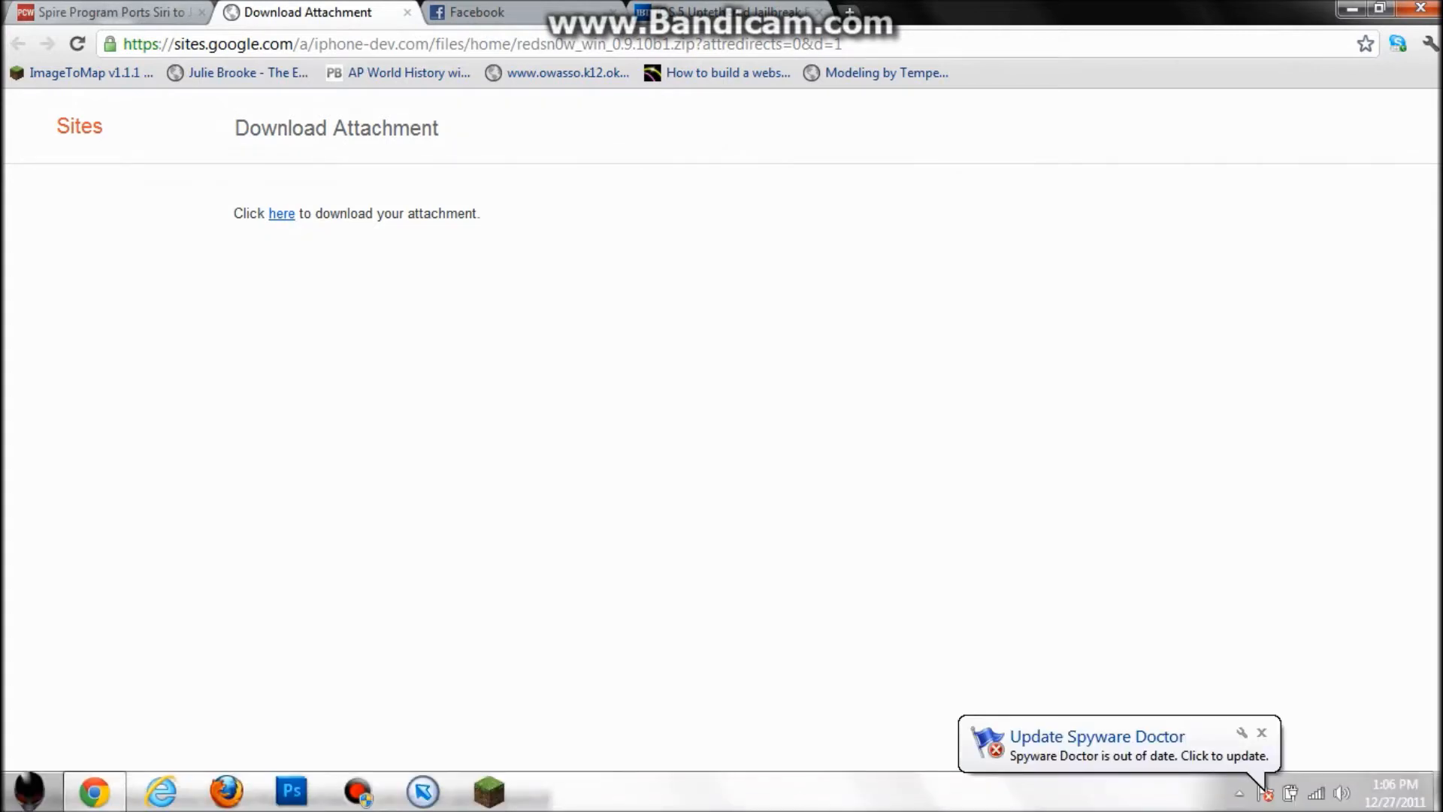
click(281, 214)
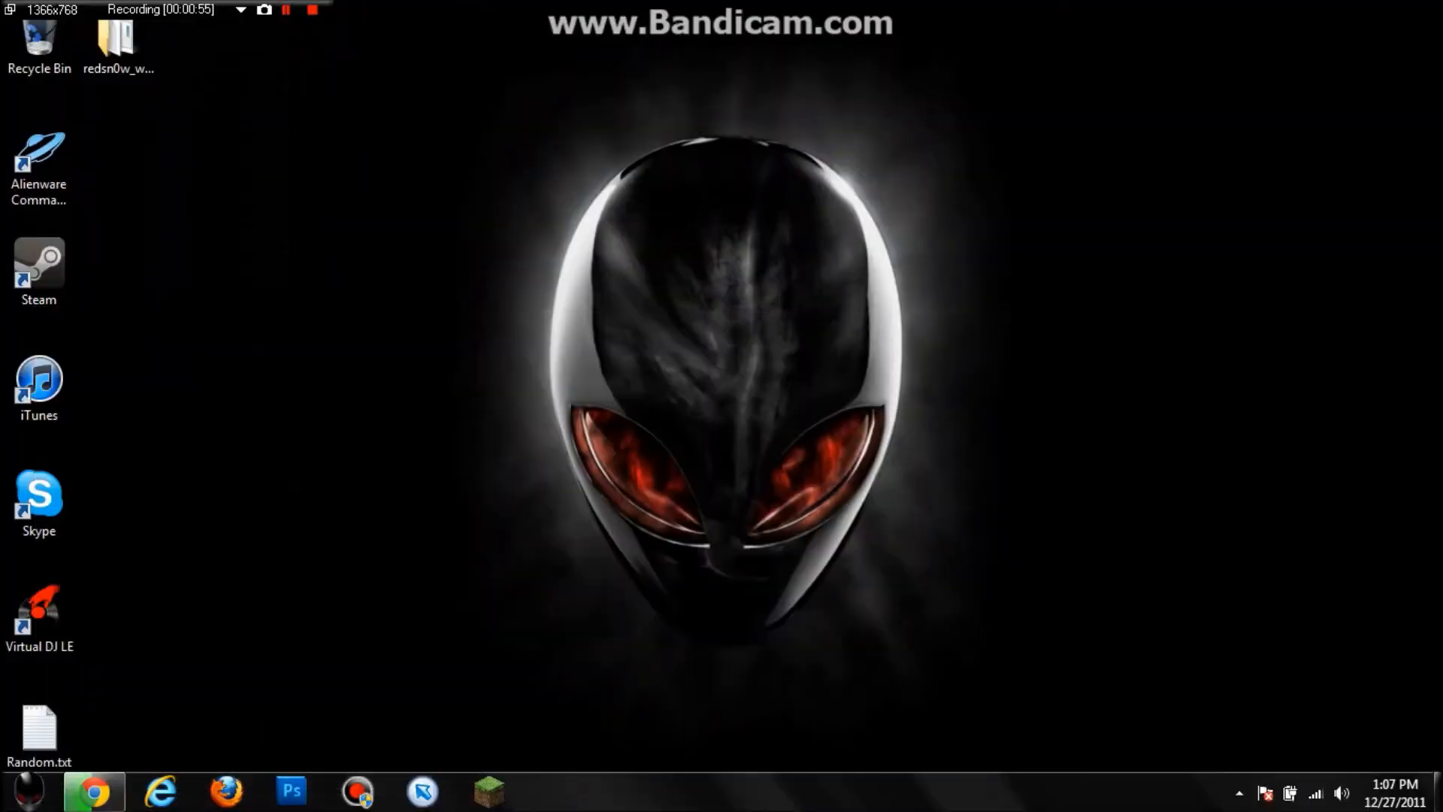
Open the redsn0w_win_0.9.10b1 folder and run redsn0w.exe
double_click(120, 36)
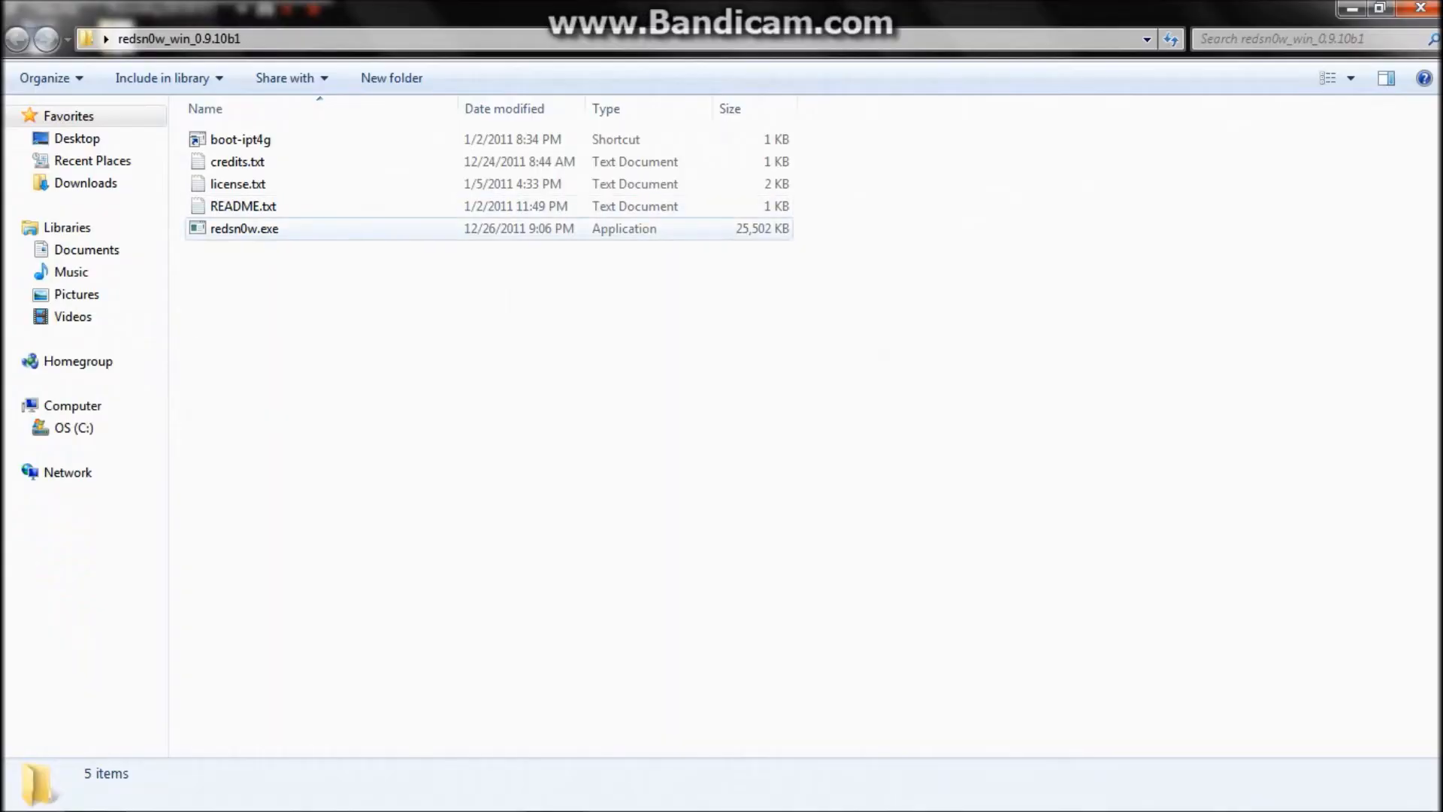
double_click(244, 229)
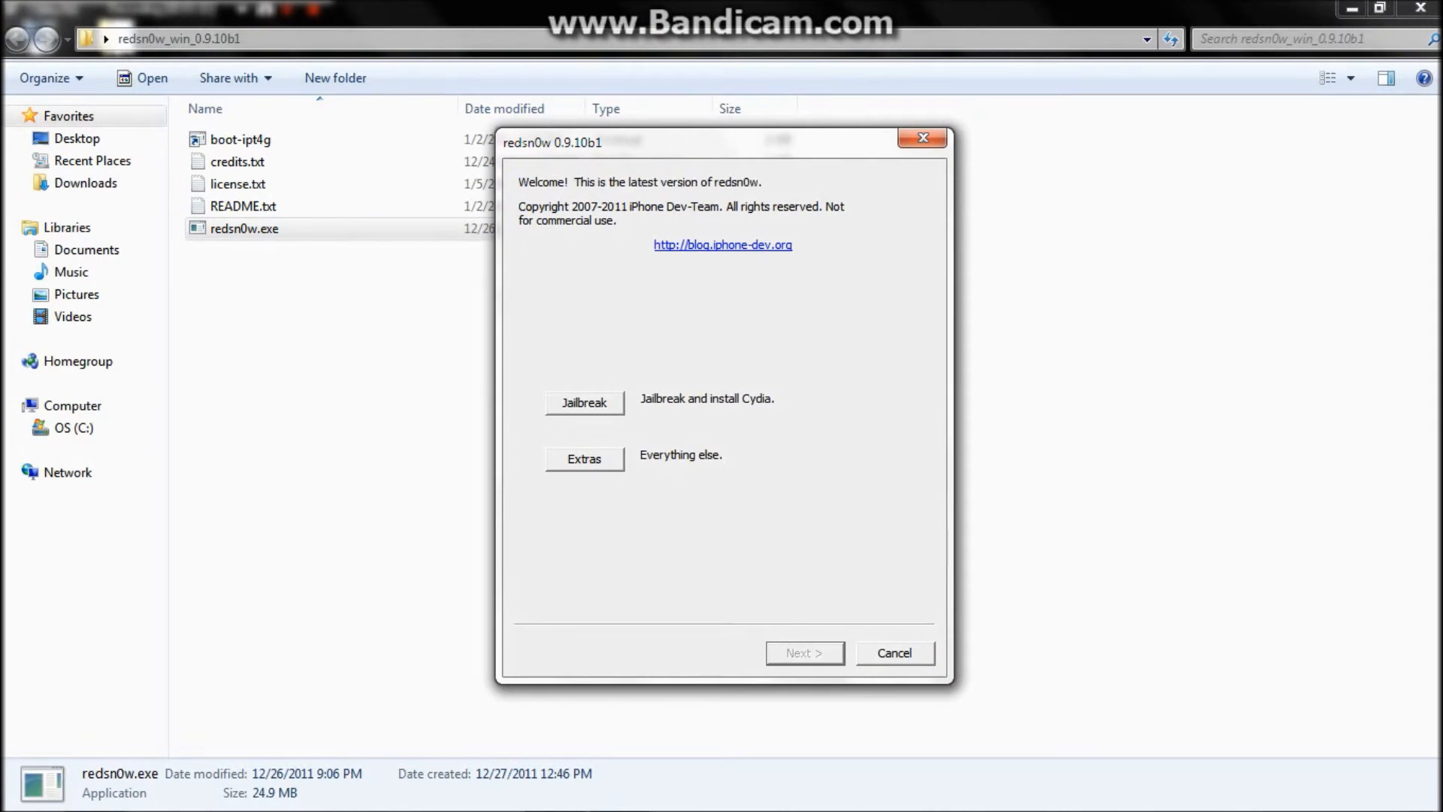
Use Extras > Select IPSW to browse into the iPhone Software Updates folder
click(584, 458)
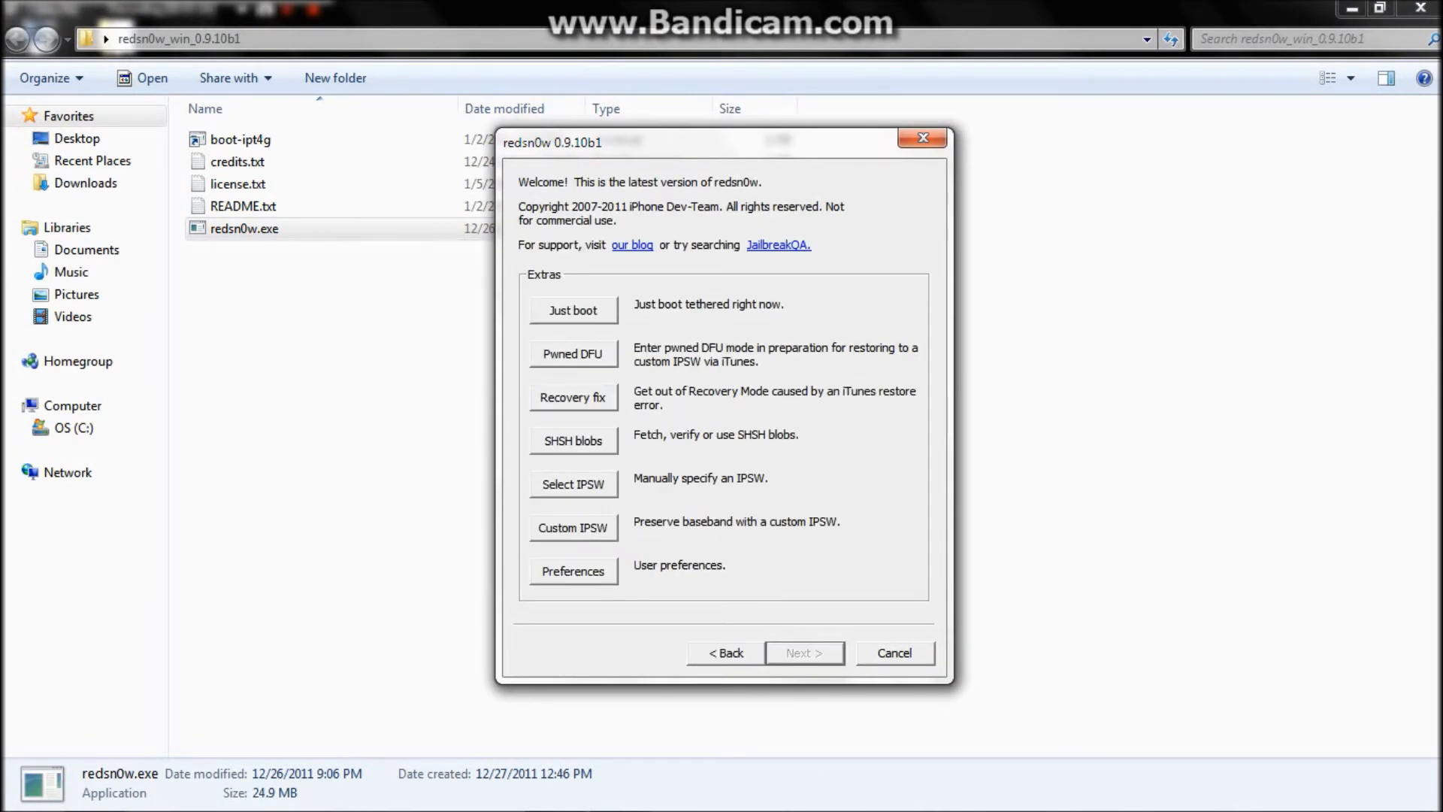
click(573, 484)
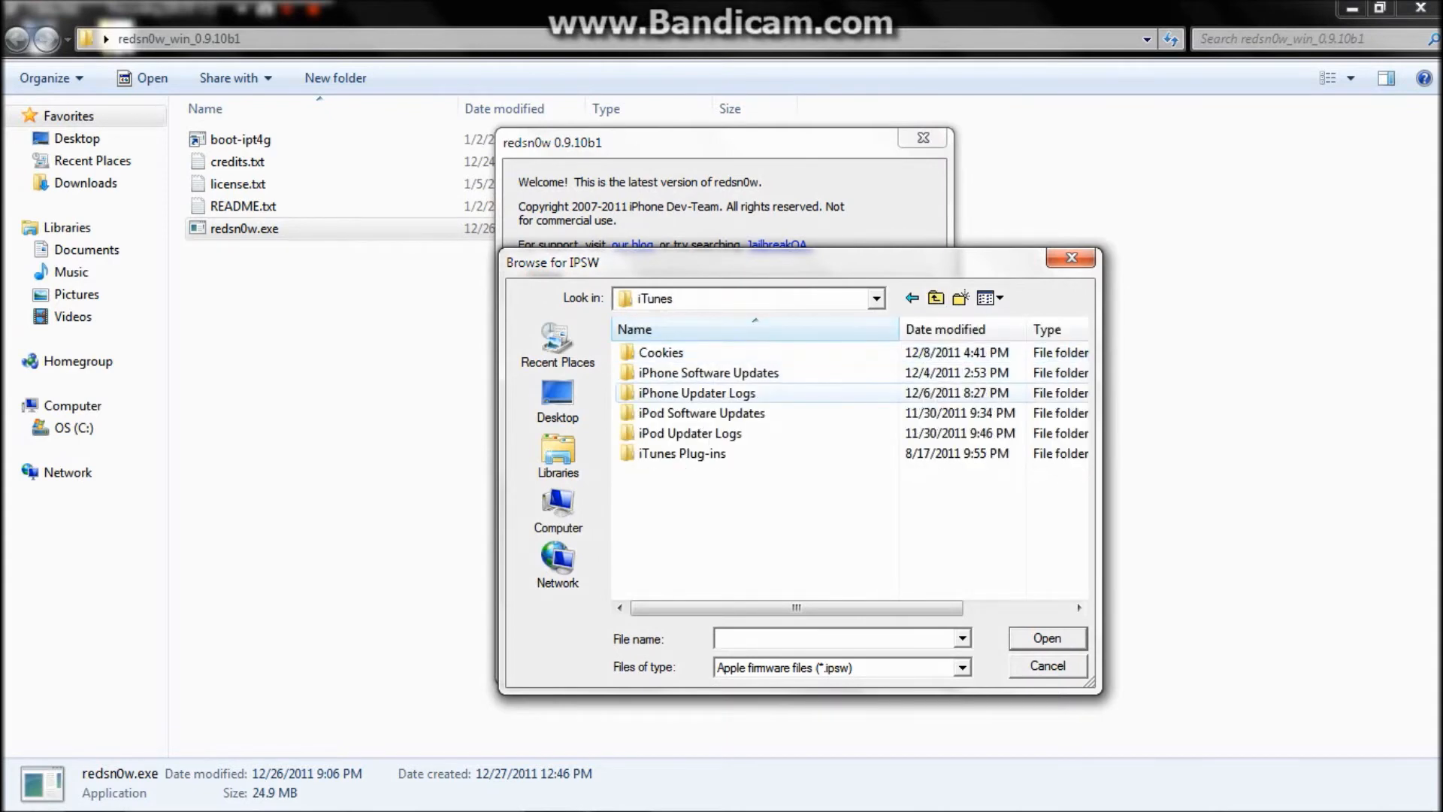
double_click(708, 372)
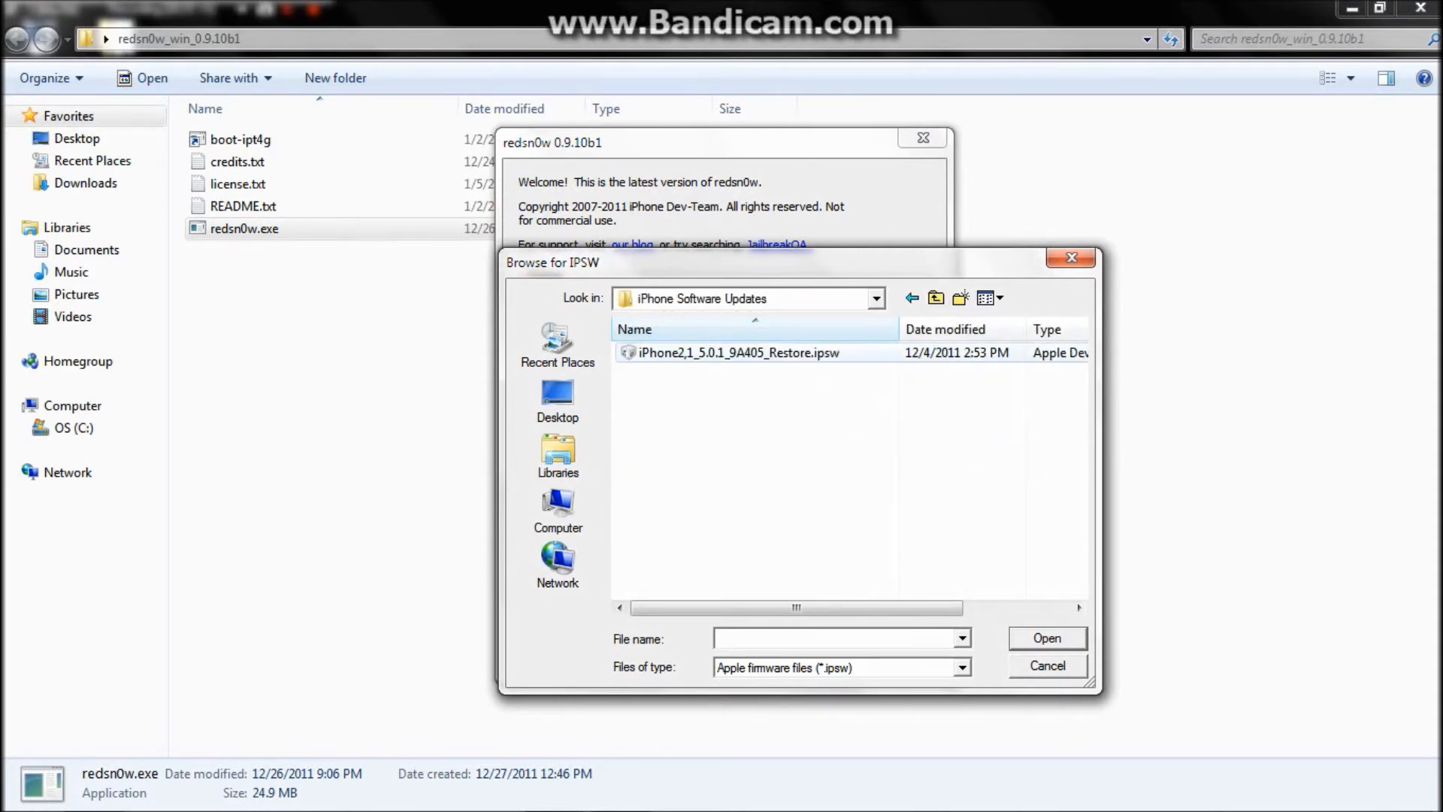
Load iPhone2,1_5.0.1_9A405_Restore.ipsw and answer the newer 3GS model prompt
click(754, 353)
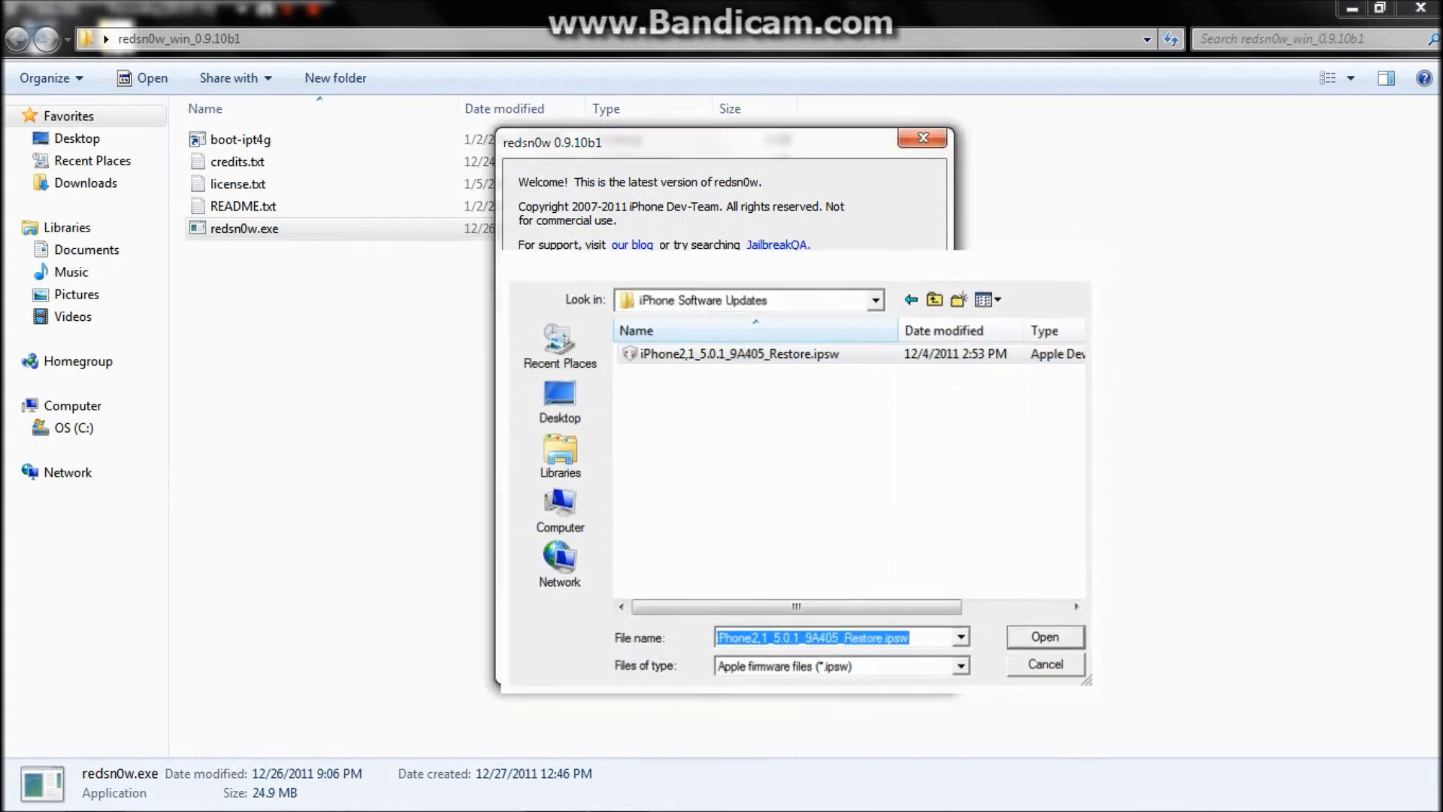
click(1045, 637)
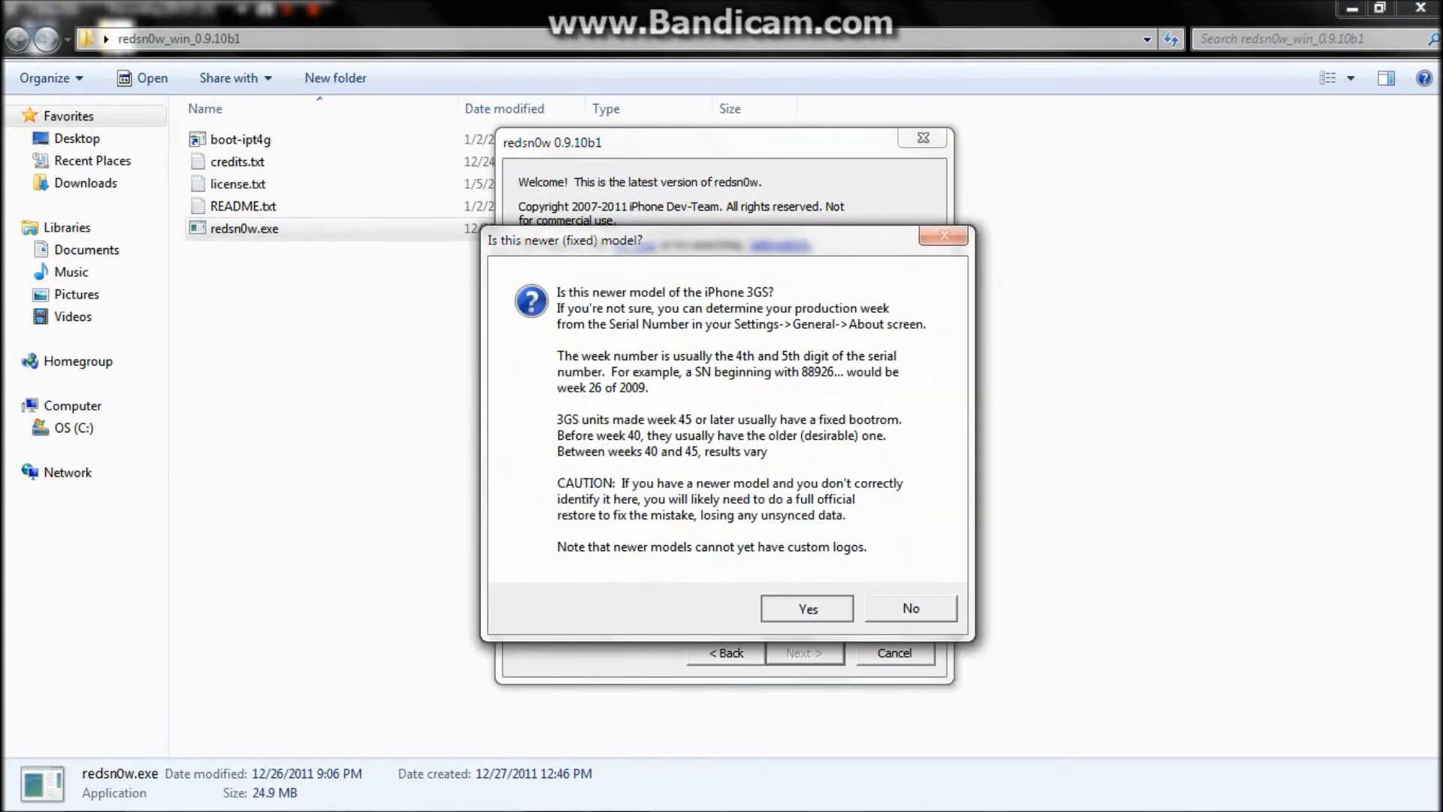
click(808, 609)
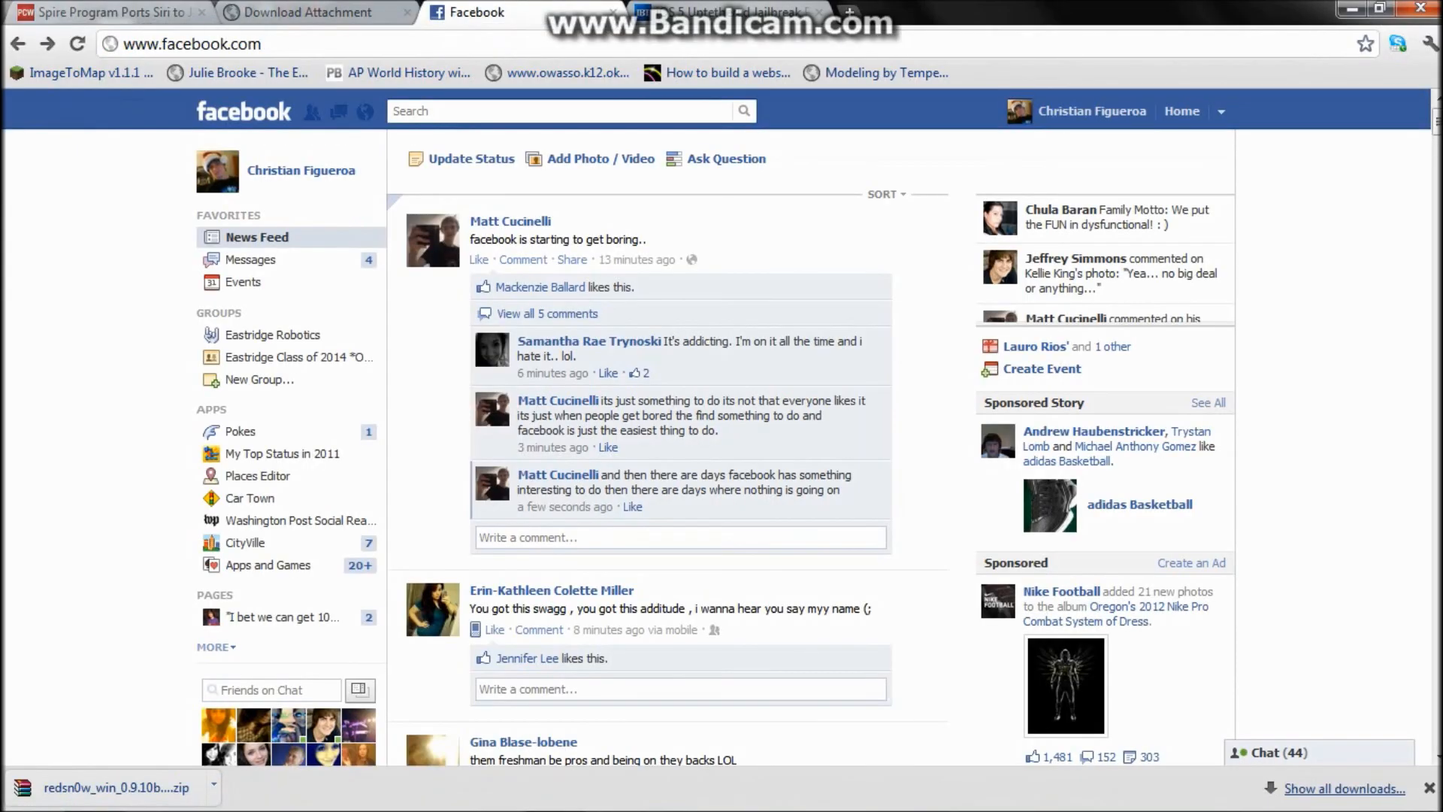
Read the PCWorld article on Spire porting Siri down to its closing paragraphs
click(113, 10)
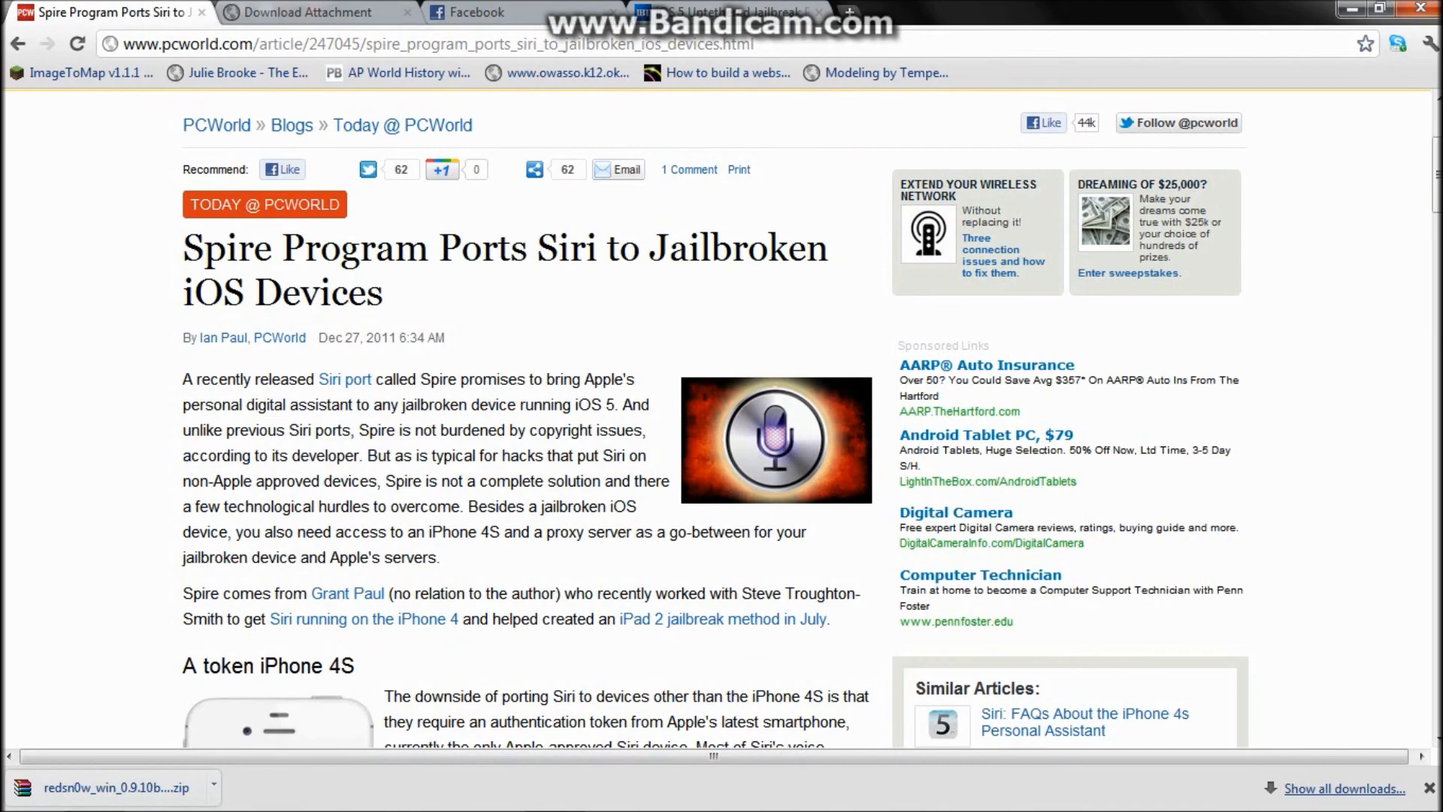
scroll(down, 3)
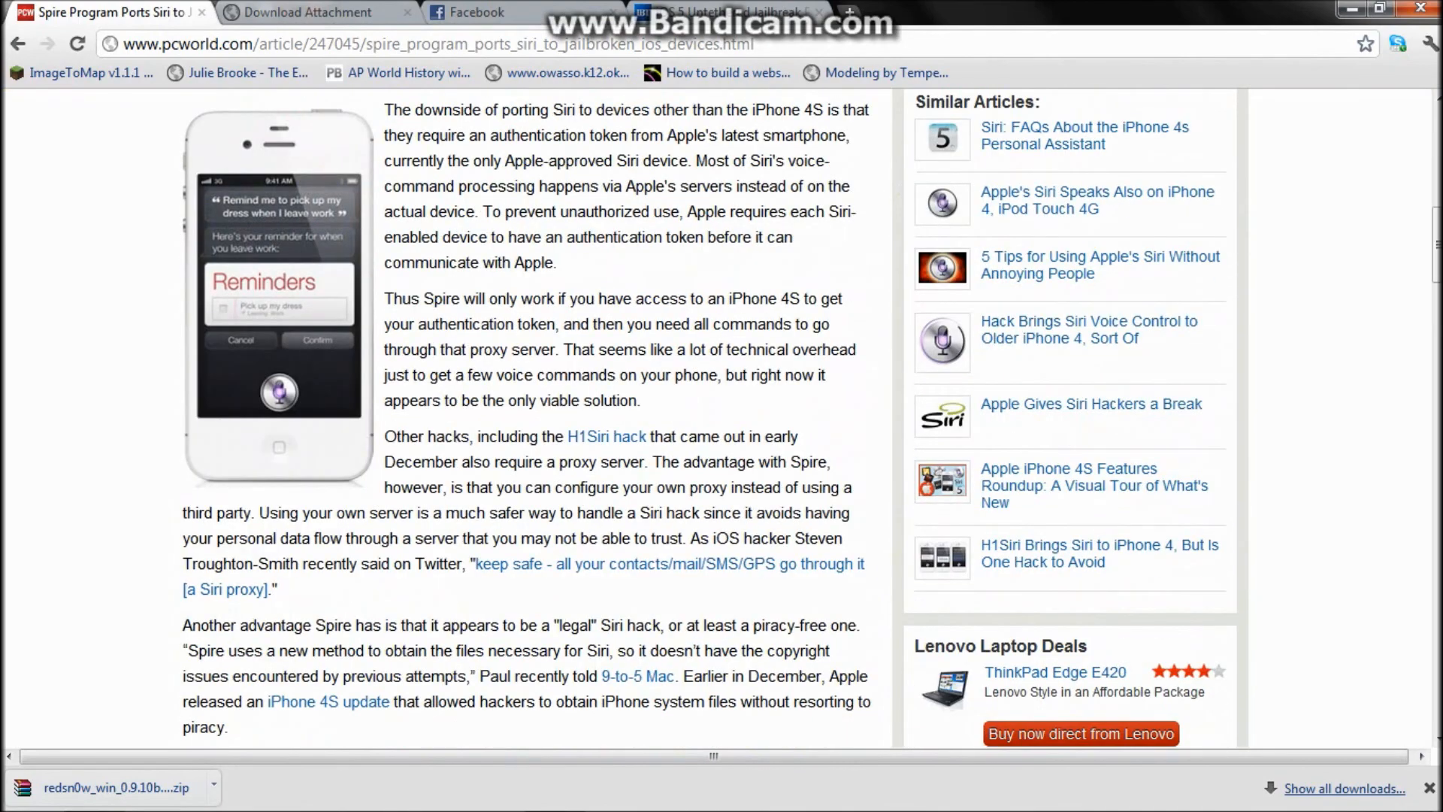
scroll(down, 3)
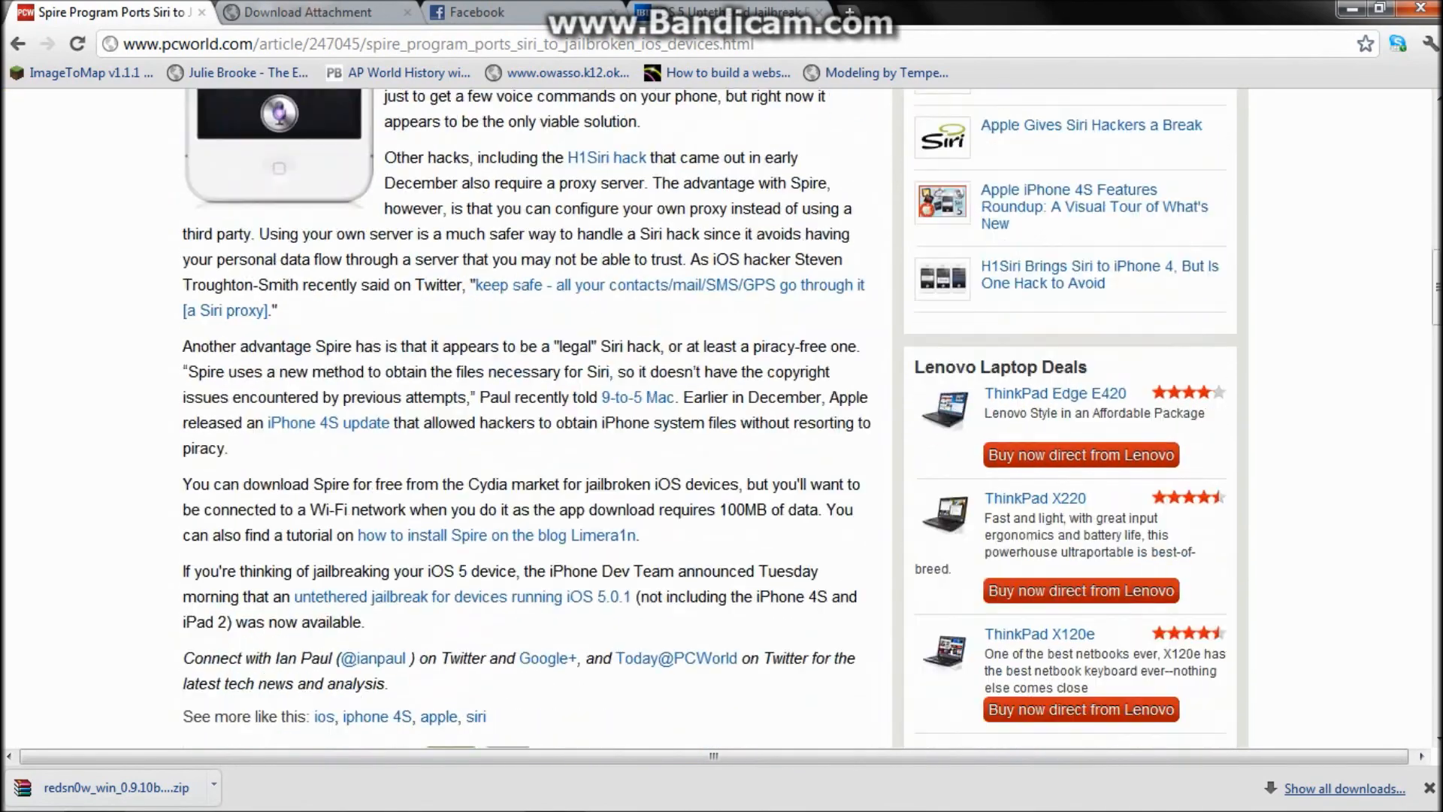